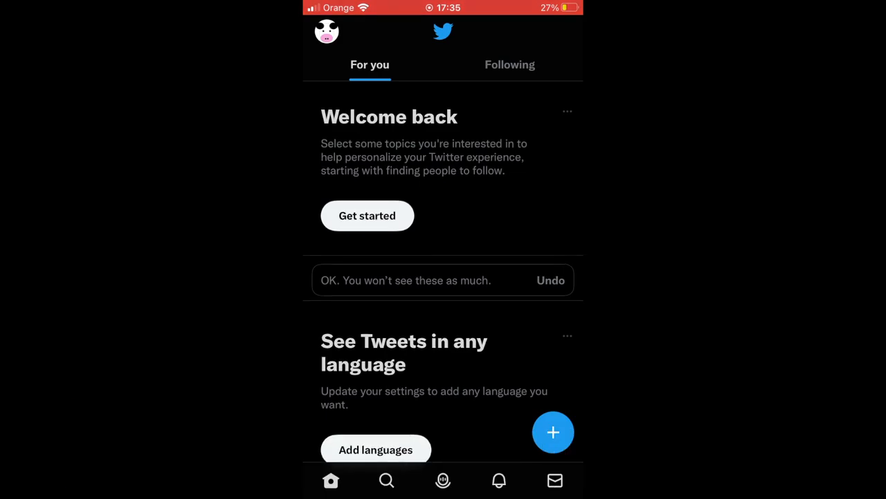
# Open a blank new-tweet composer from the home feed's compose button.
pyautogui.click(326, 32)
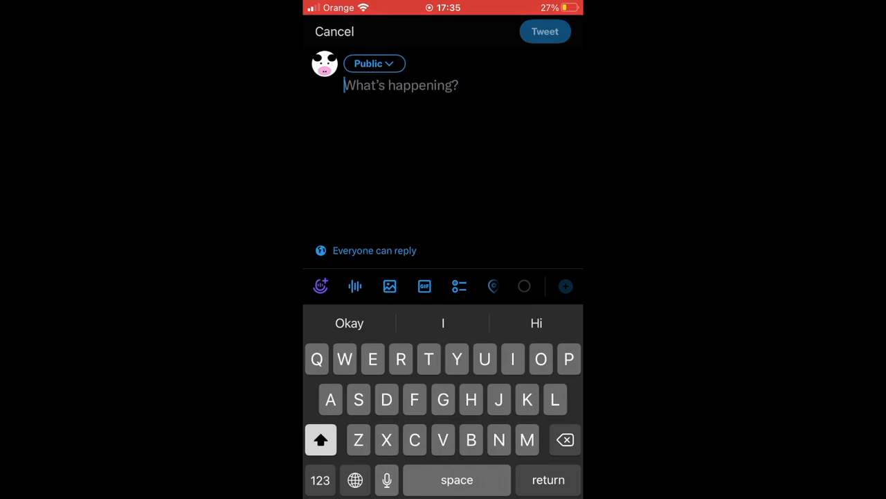
# Open the photo library picker from the composer's image icon.
pyautogui.click(390, 286)
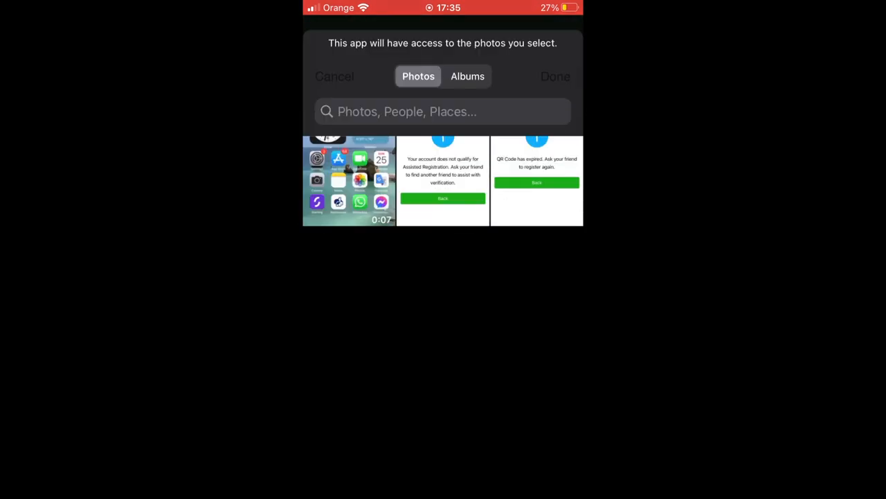
# Grant Twitter access to the 0:07 screen-recording video clip.
pyautogui.click(348, 180)
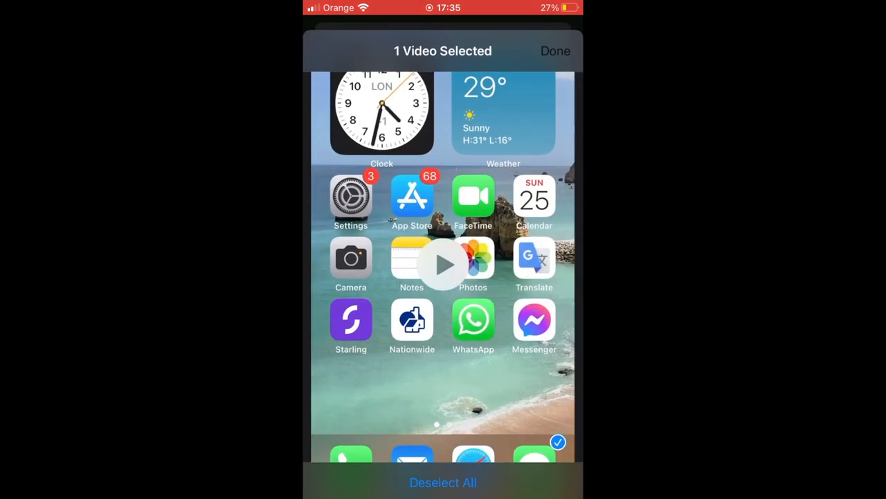
pyautogui.click(442, 264)
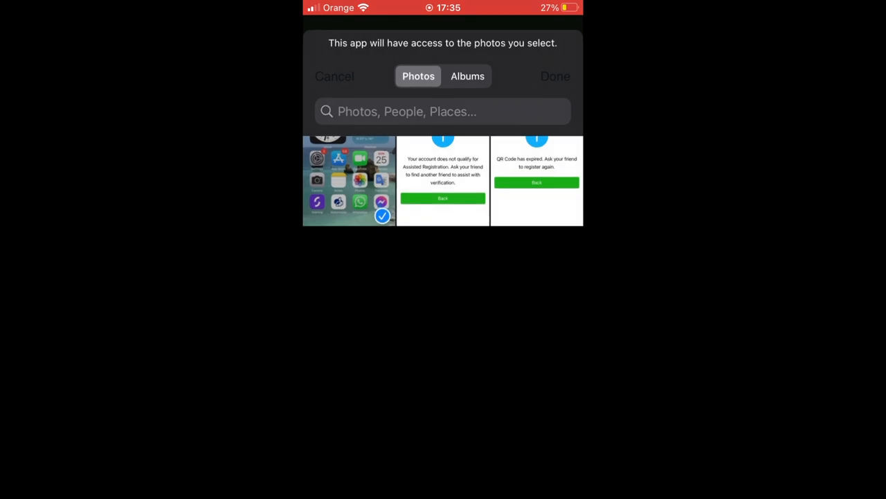
pyautogui.click(349, 180)
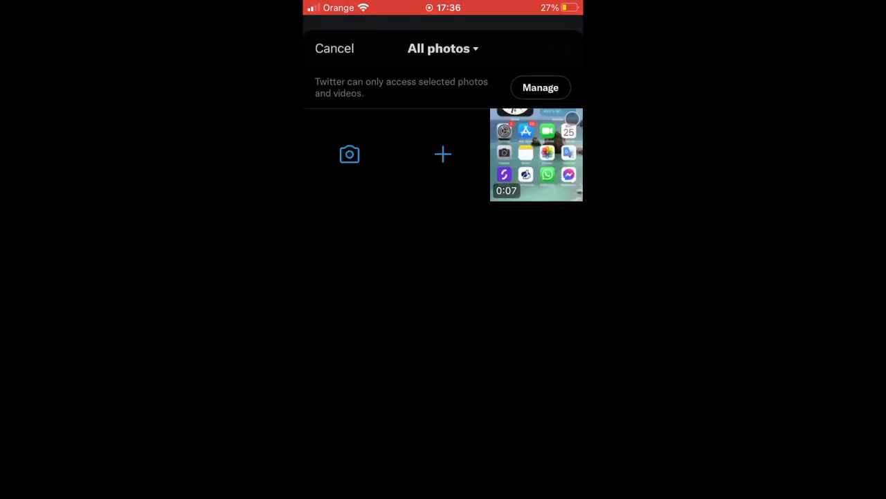
# Select the 0:07 video and accept it in Edit video without trimming.
pyautogui.click(536, 153)
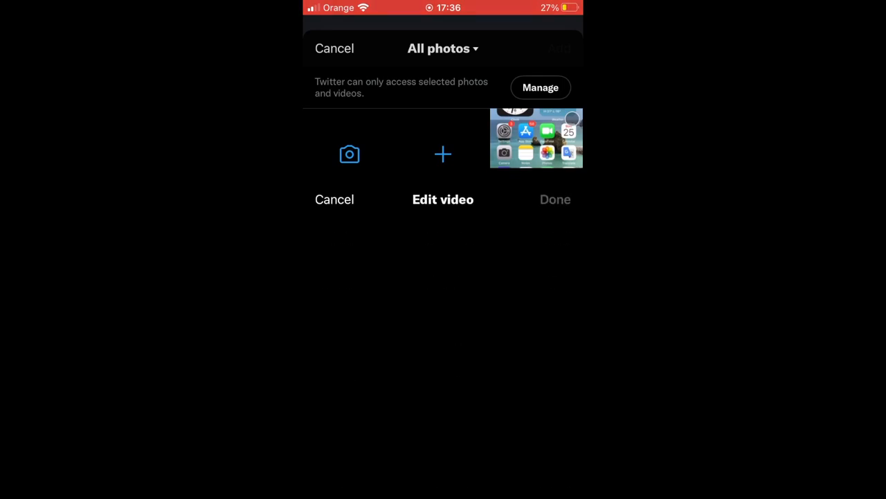
pyautogui.click(537, 137)
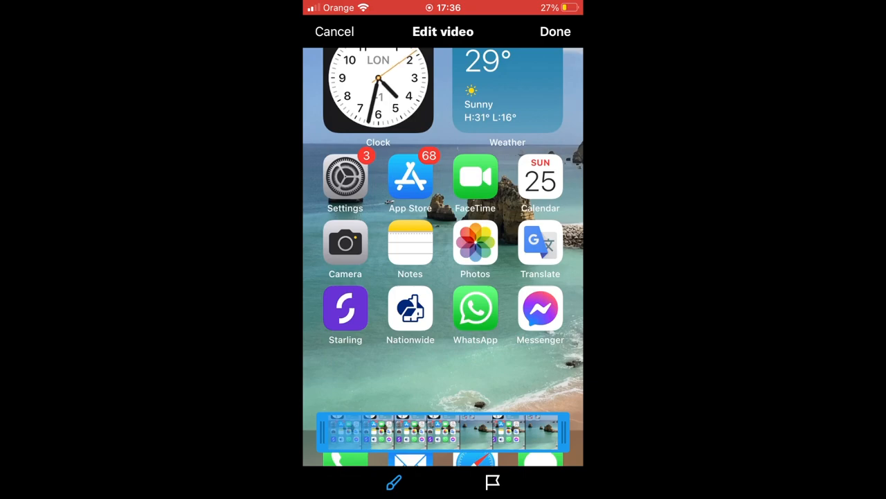
pyautogui.click(555, 31)
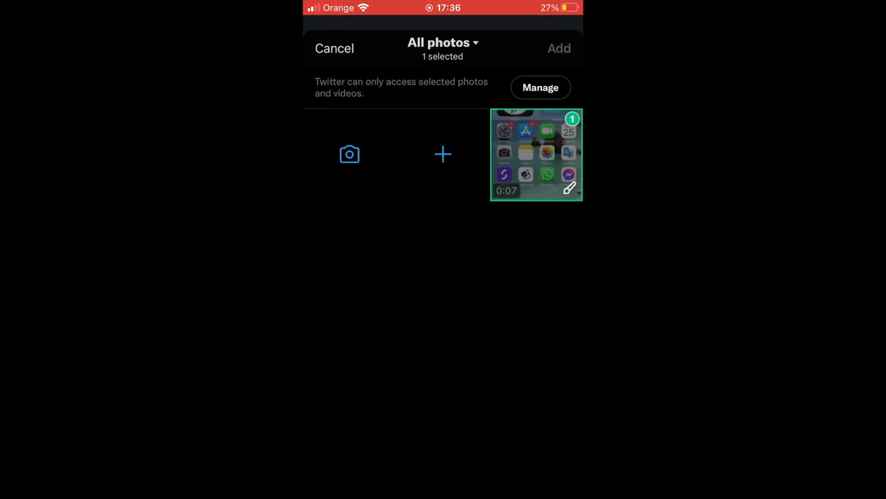
# Attach the selected video to the draft and type the caption 'Video'.
pyautogui.click(559, 48)
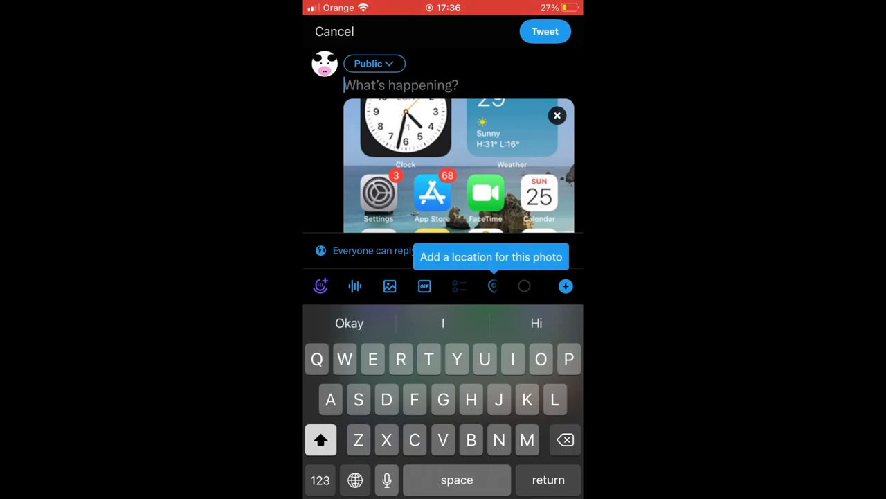
pyautogui.write('Vi')
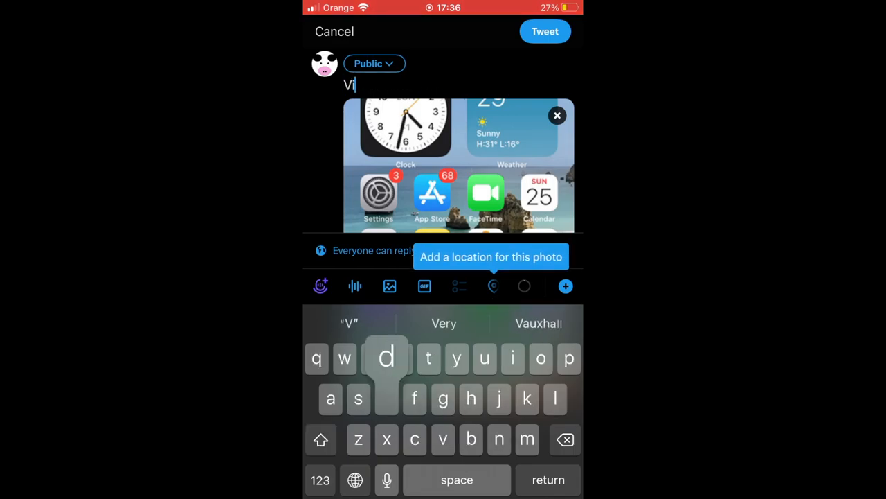
pyautogui.write('deo')
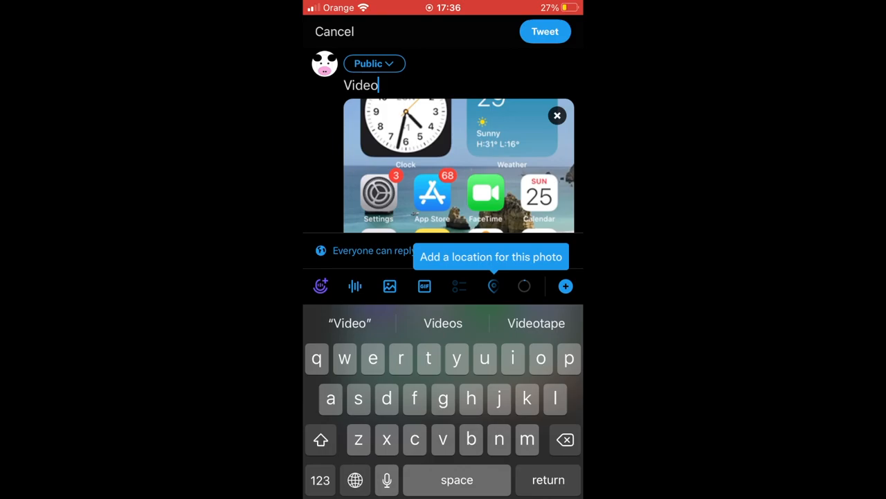